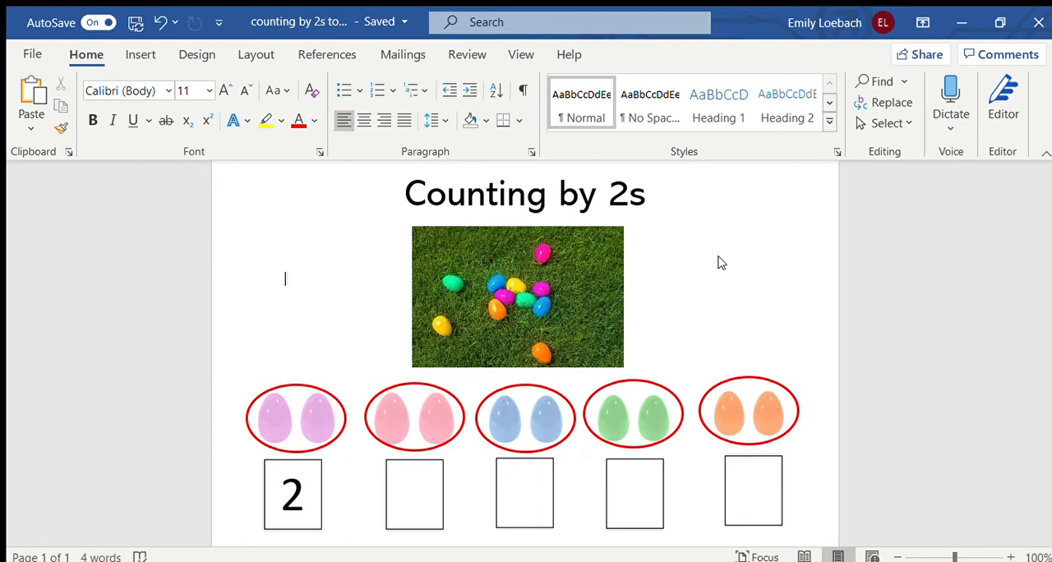
pyautogui.moveTo(243, 340)
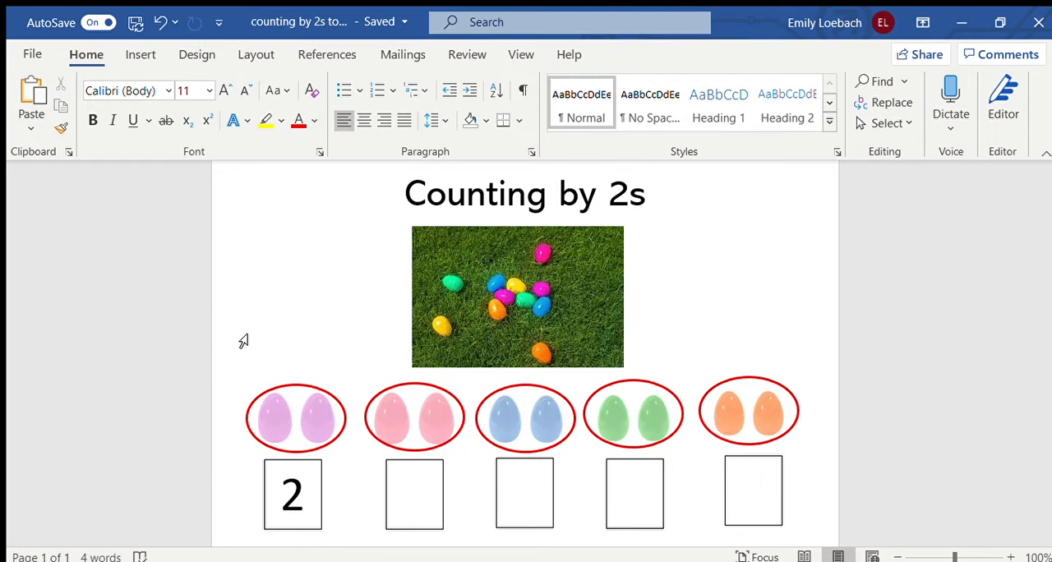
pyautogui.moveTo(523, 243)
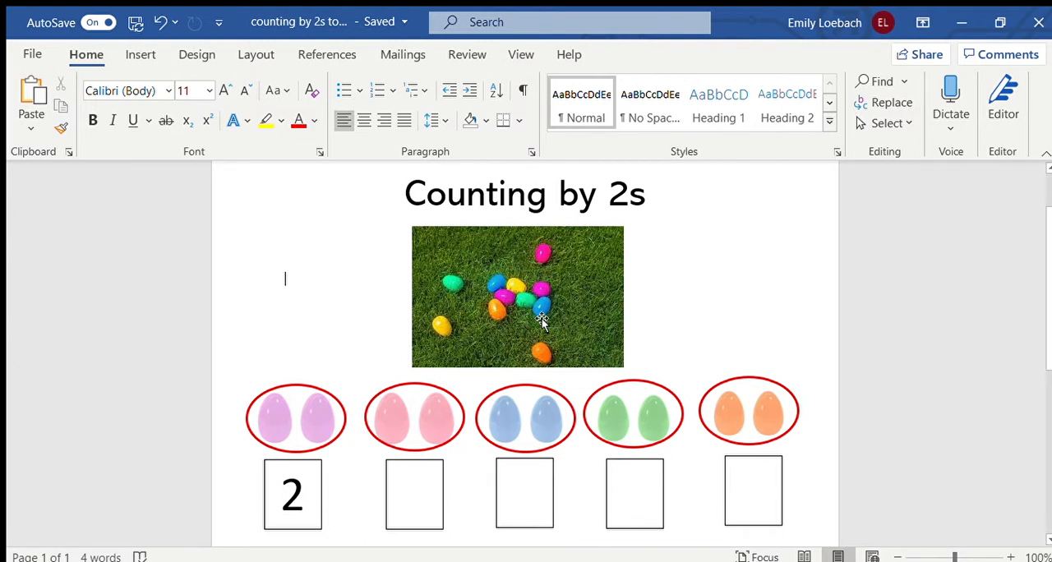
pyautogui.moveTo(358, 371)
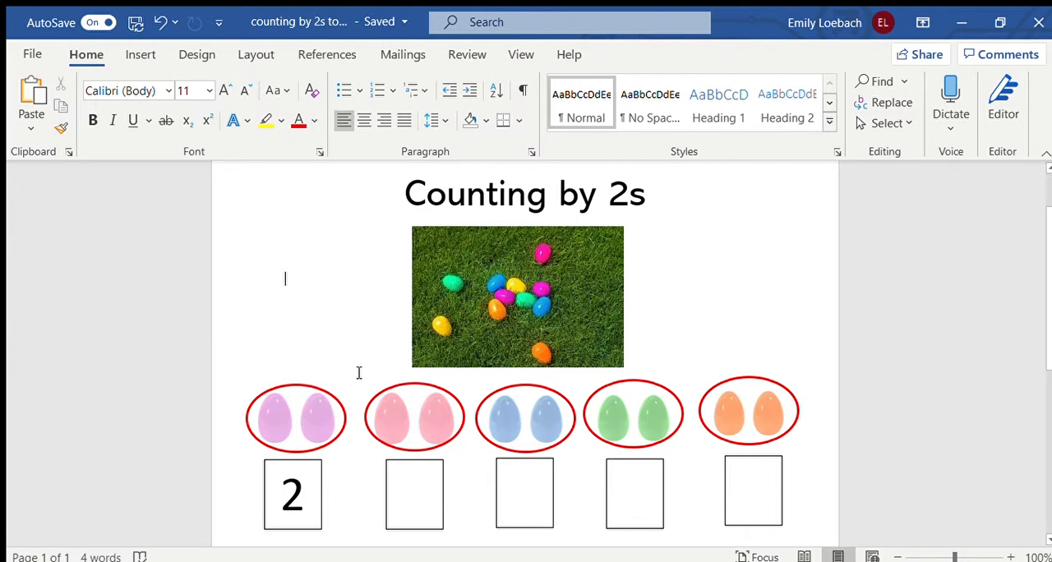
pyautogui.moveTo(358, 394)
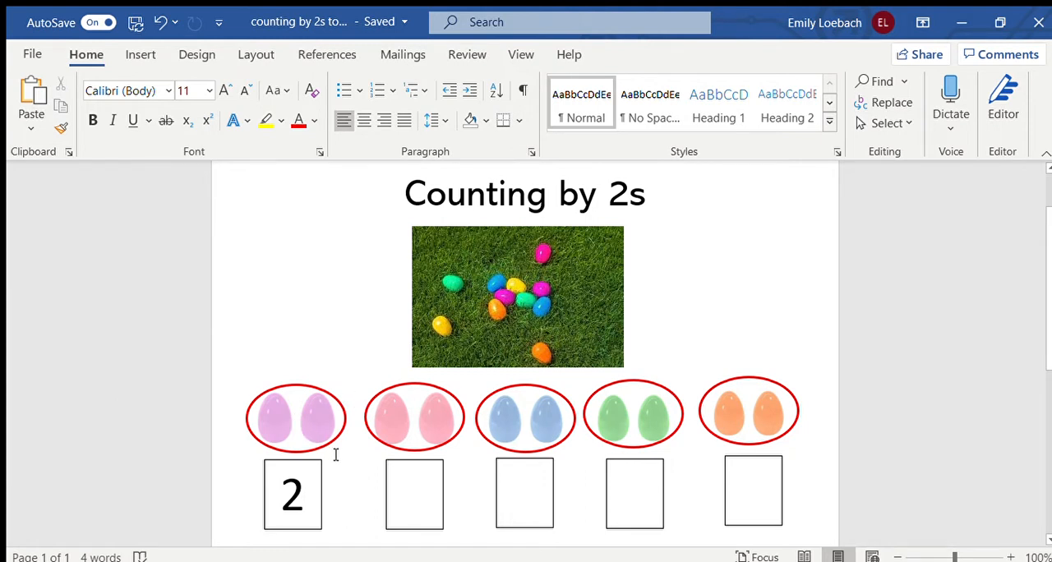
pyautogui.moveTo(398, 423)
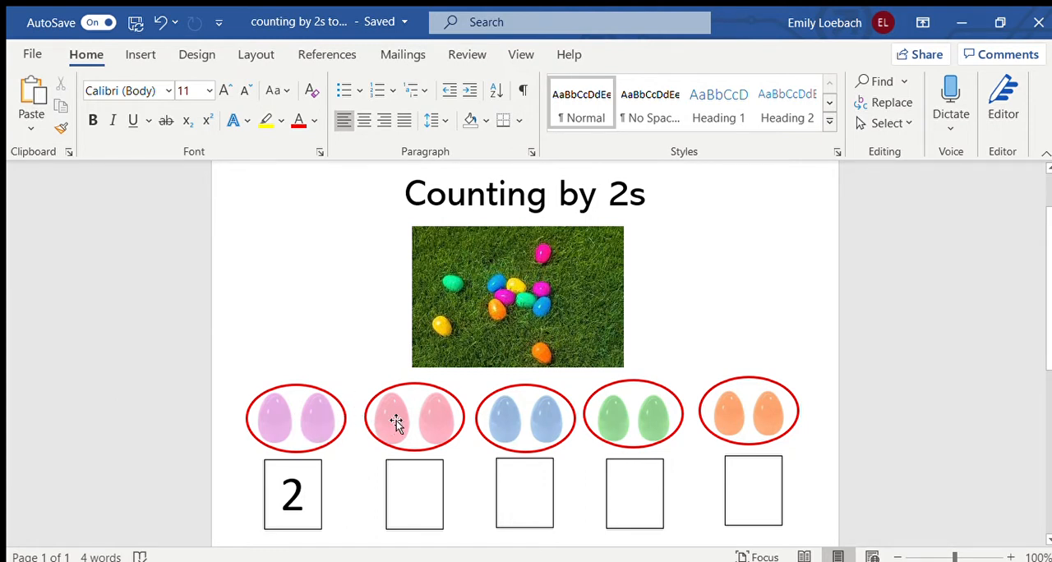
pyautogui.moveTo(753, 411)
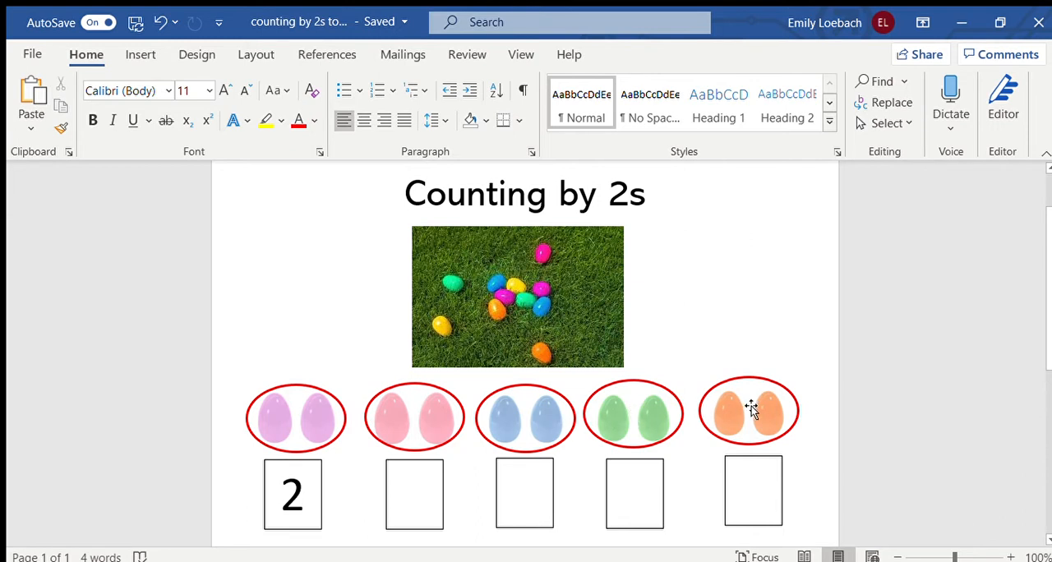
pyautogui.moveTo(299, 424)
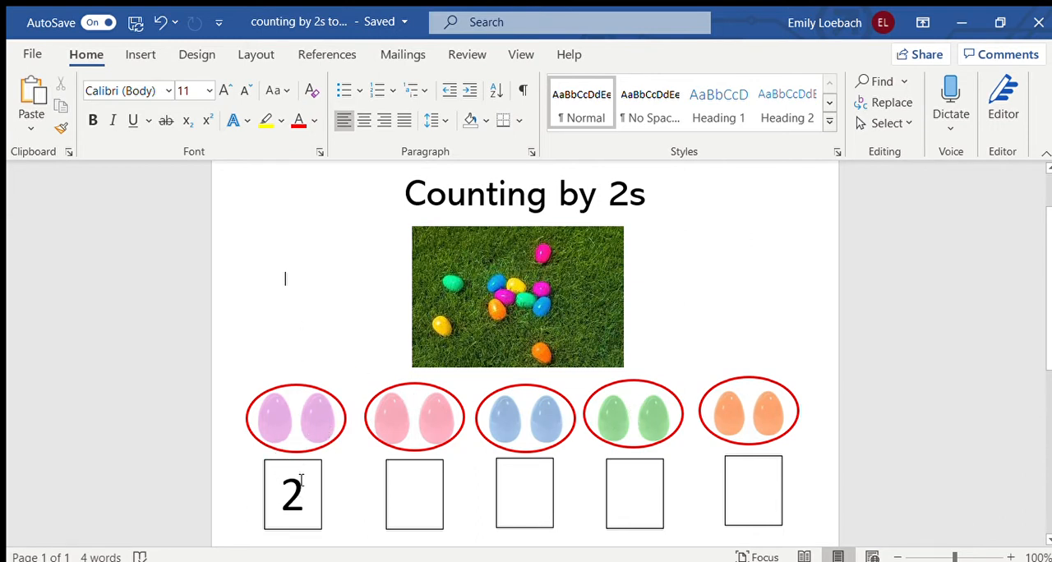
# - Fill the fourth and fifth answer boxes under the egg pairs with 8 and 10
pyautogui.click(414, 493)
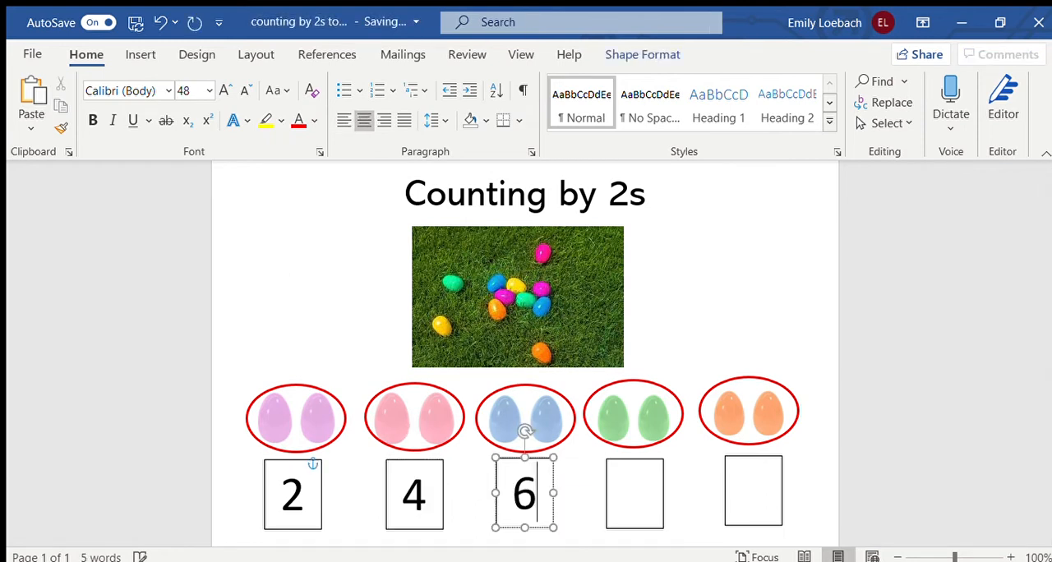
pyautogui.write('8')
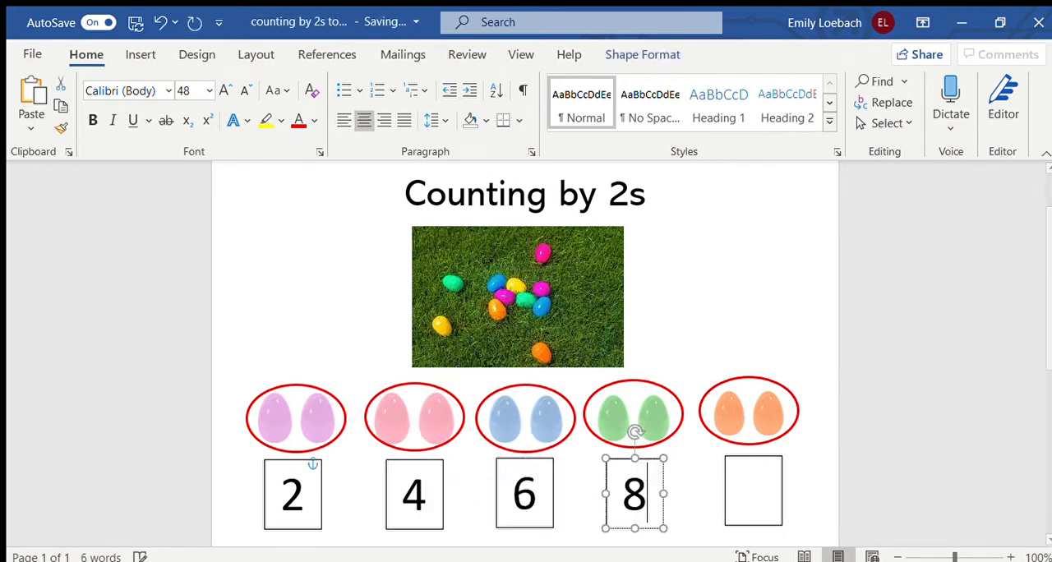
pyautogui.click(753, 490)
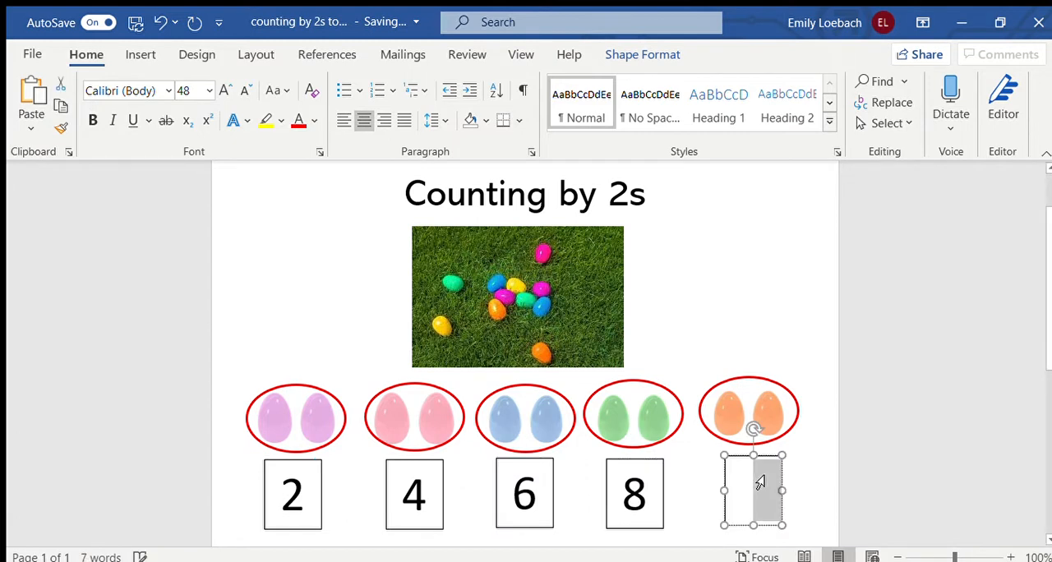
pyautogui.write('1')
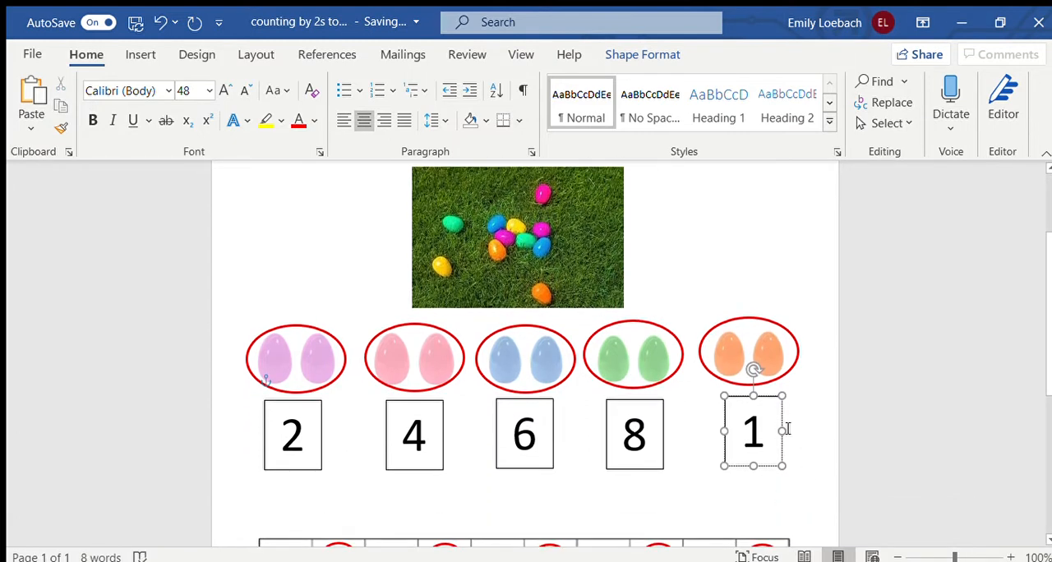
pyautogui.write('0')
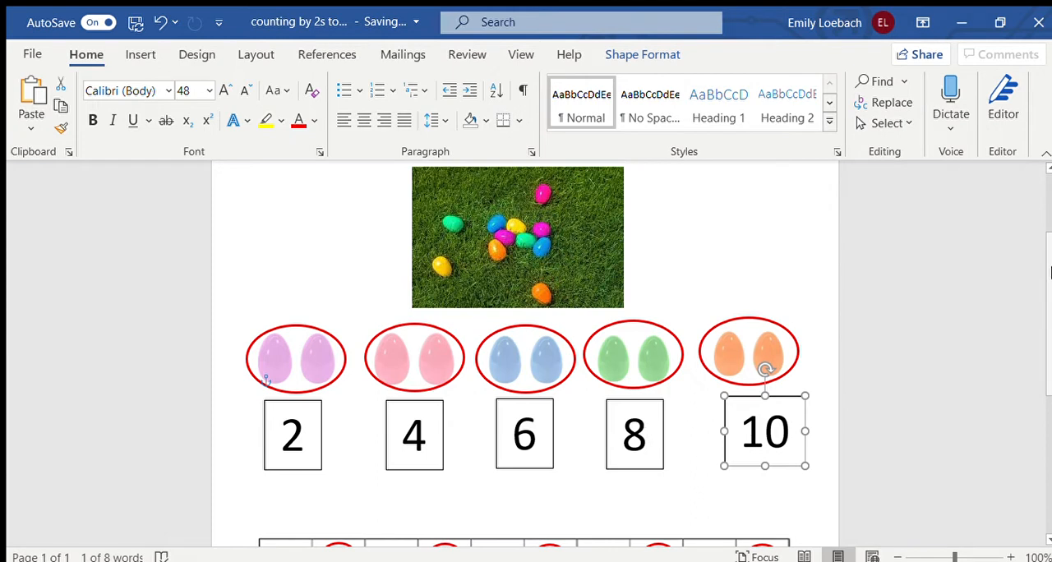
pyautogui.moveTo(888, 320)
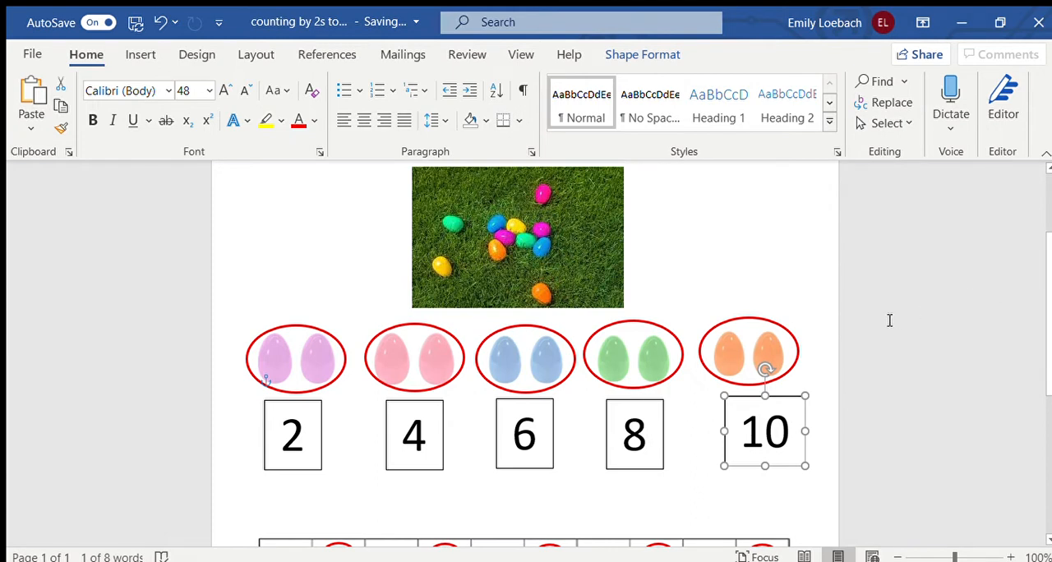
pyautogui.moveTo(752, 276)
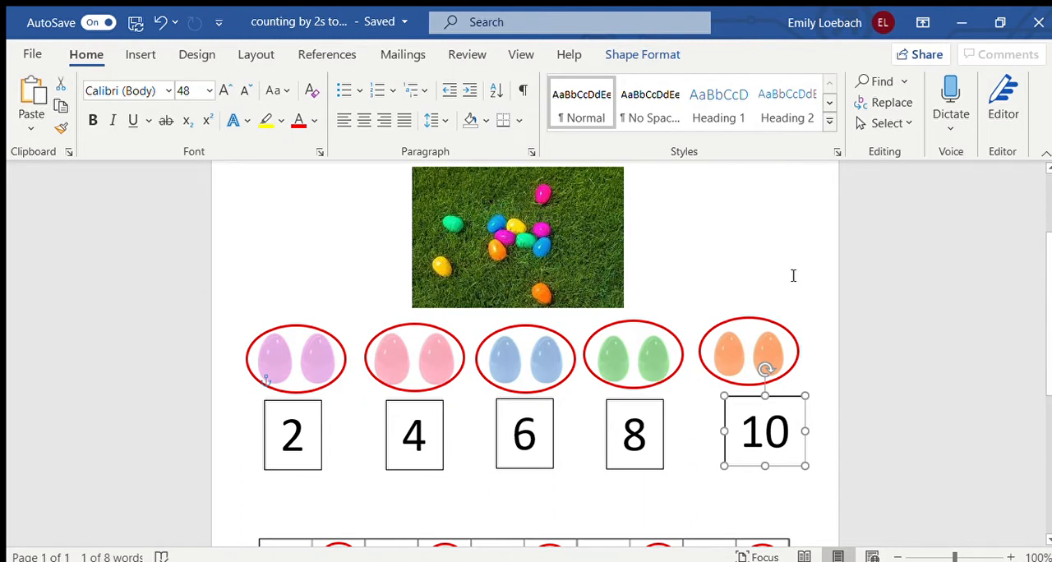
pyautogui.moveTo(1047, 305)
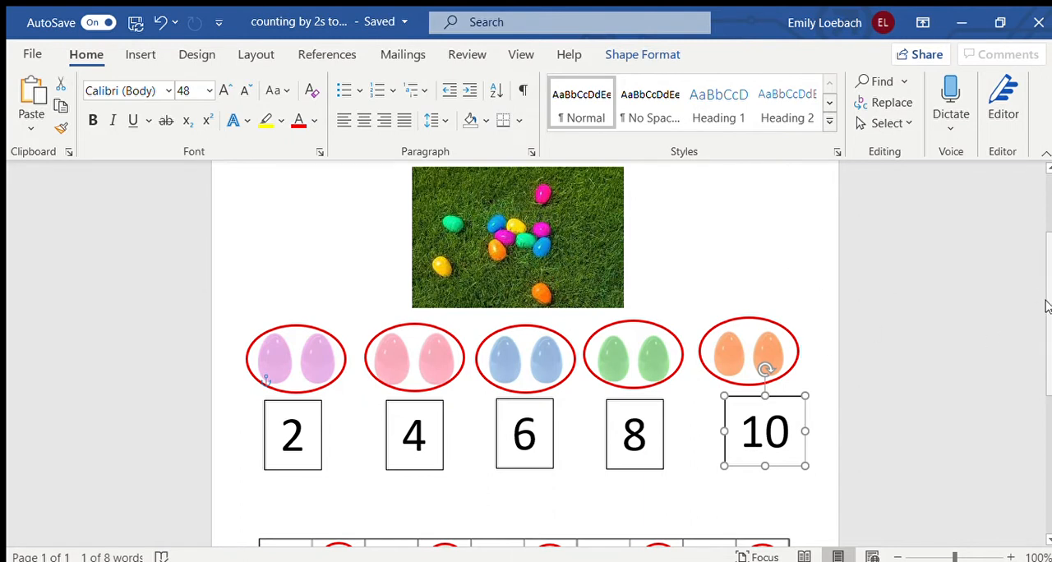
pyautogui.scroll(-3)
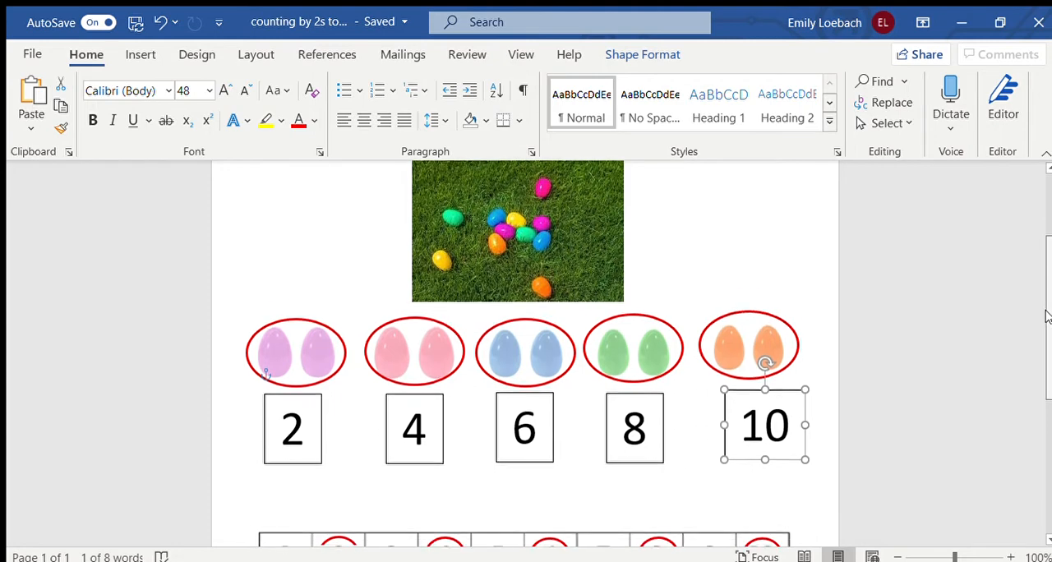
pyautogui.scroll(-3)
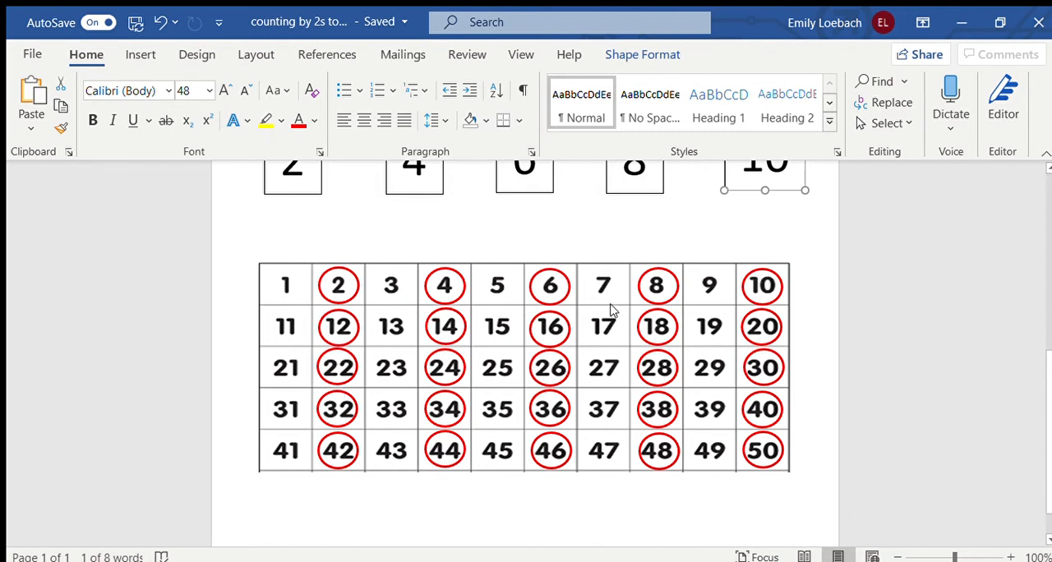
pyautogui.moveTo(705, 327)
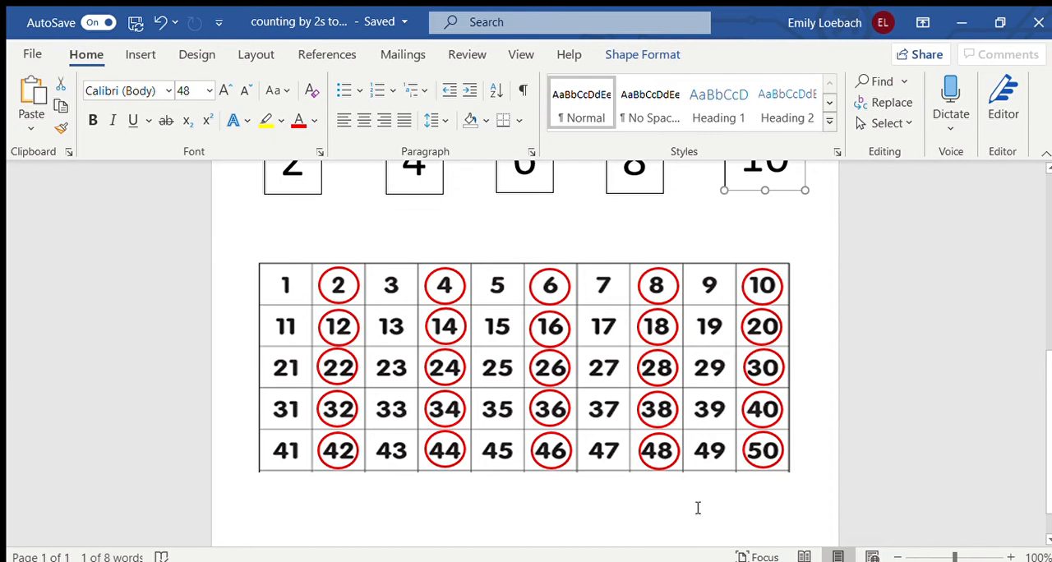
pyautogui.scroll(3)
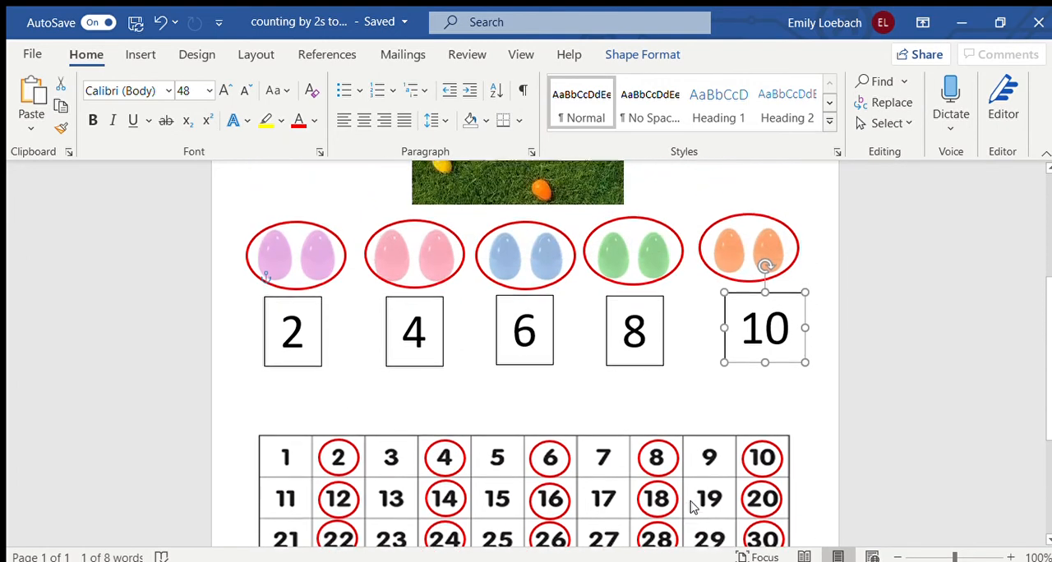
pyautogui.scroll(-3)
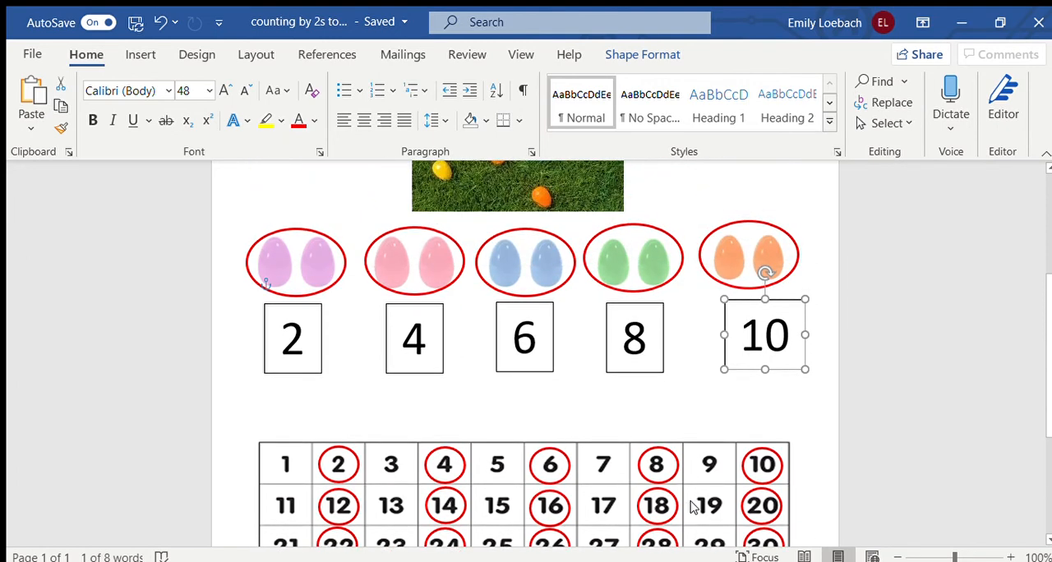
pyautogui.scroll(-3)
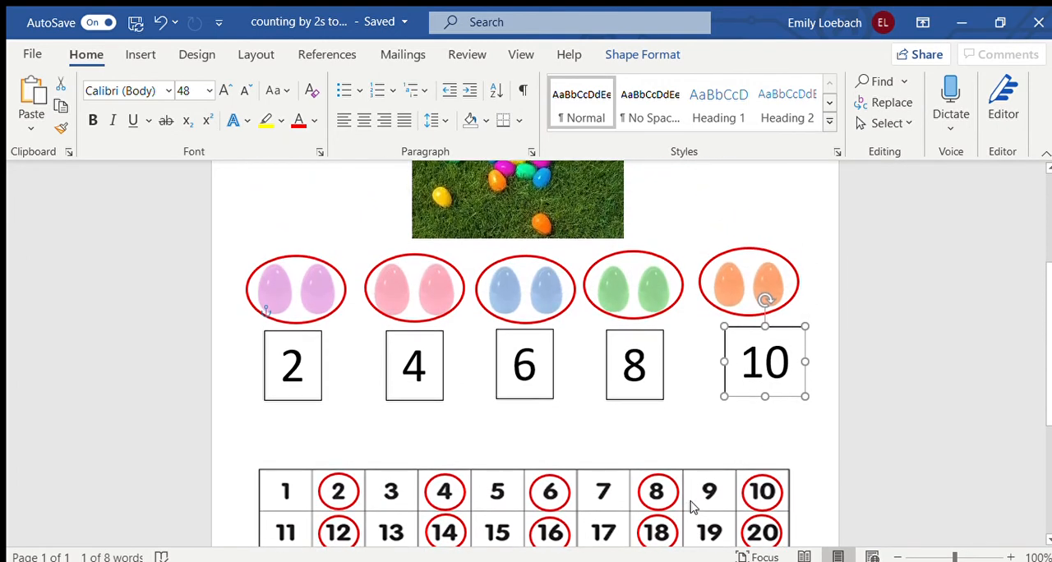
pyautogui.scroll(3)
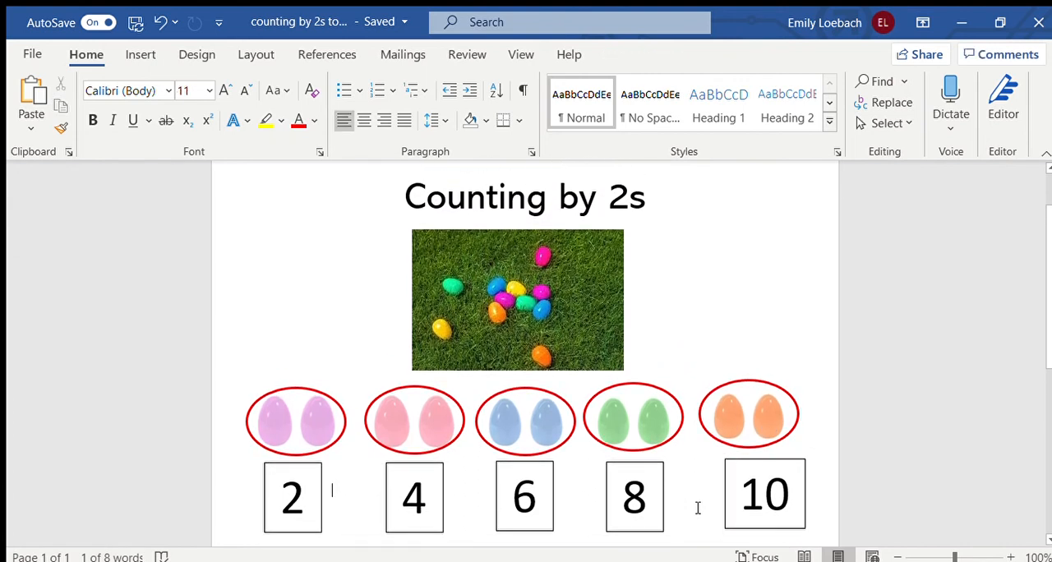